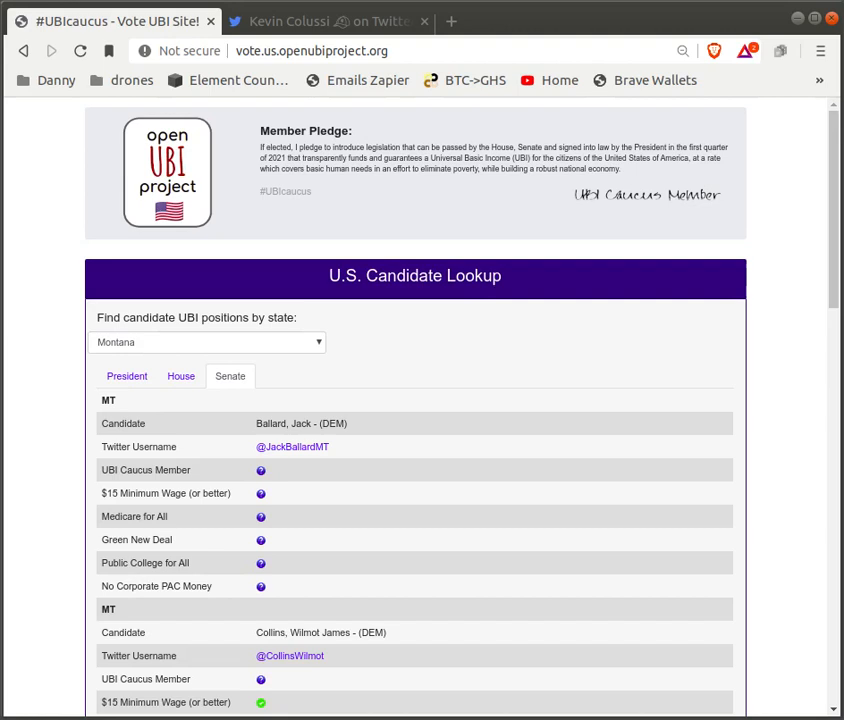
pyautogui.moveTo(7, 177)
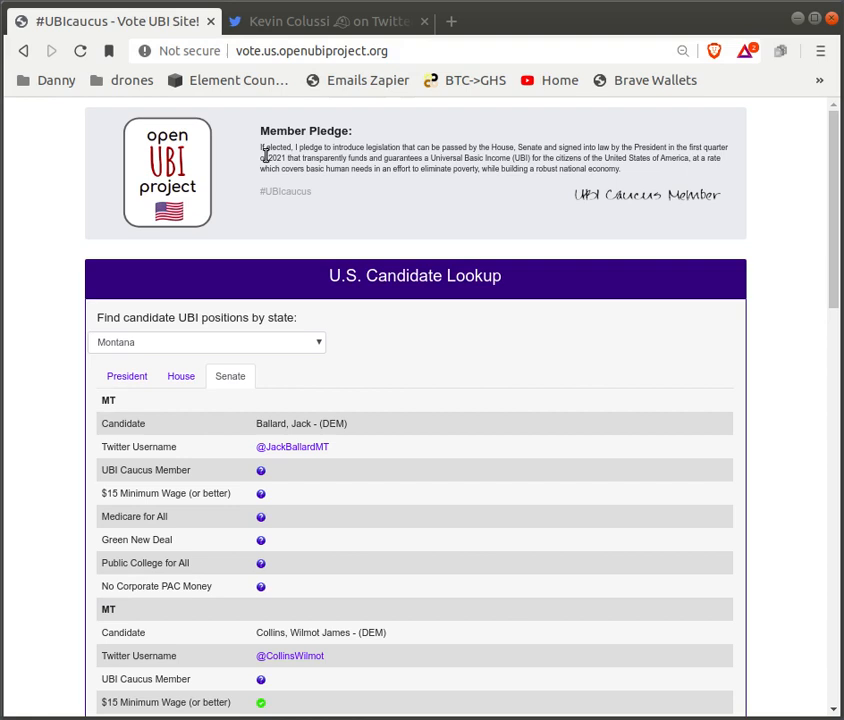
pyautogui.moveTo(555, 207)
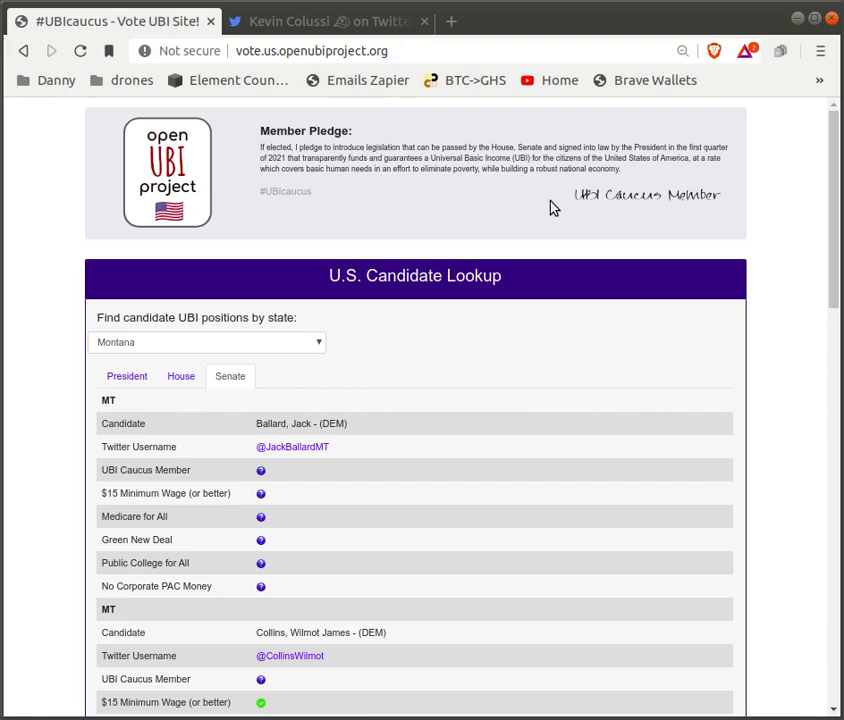
pyautogui.moveTo(476, 192)
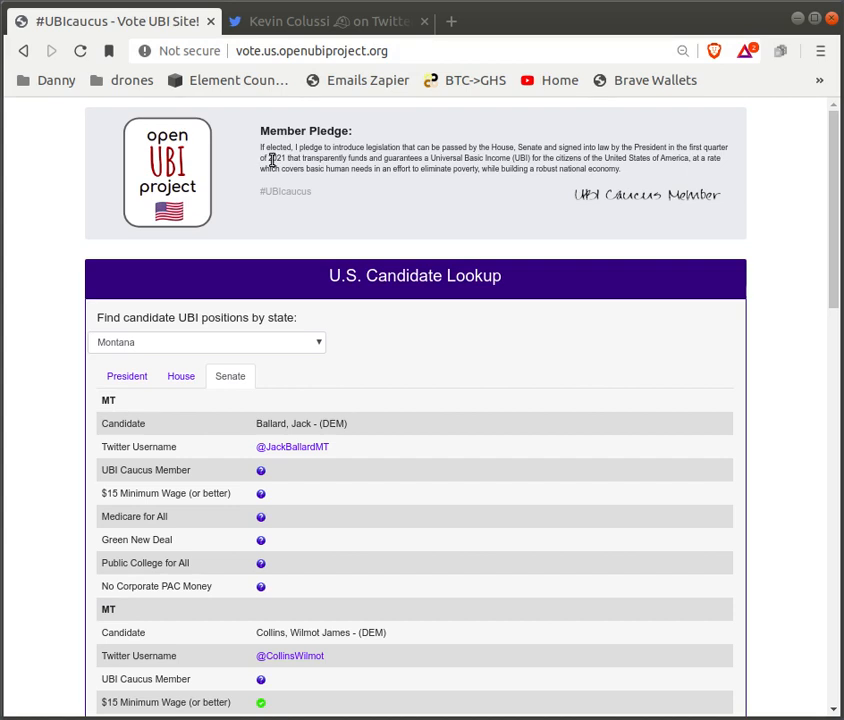
pyautogui.moveTo(285, 170)
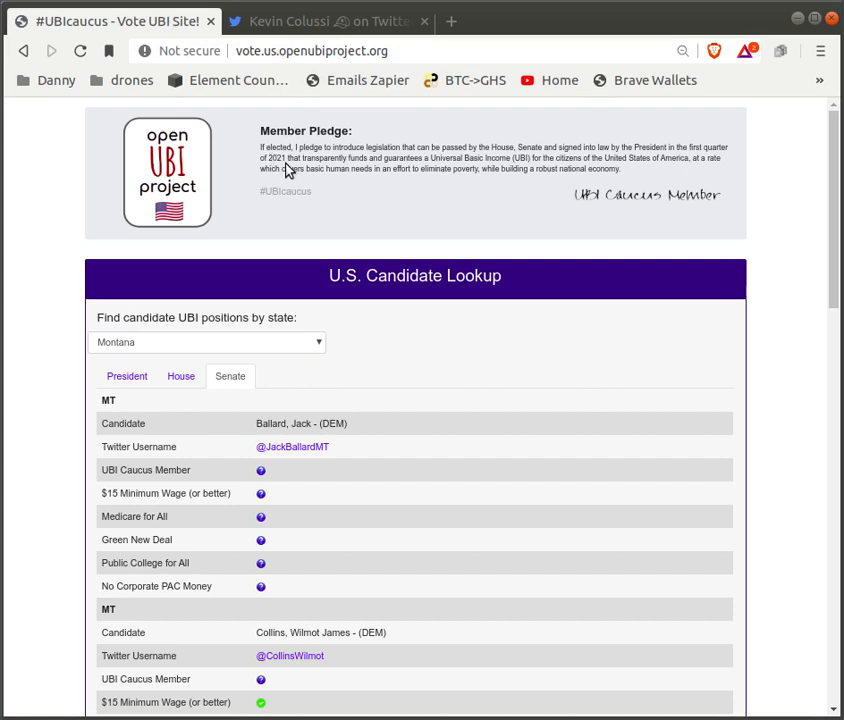
pyautogui.moveTo(442, 162)
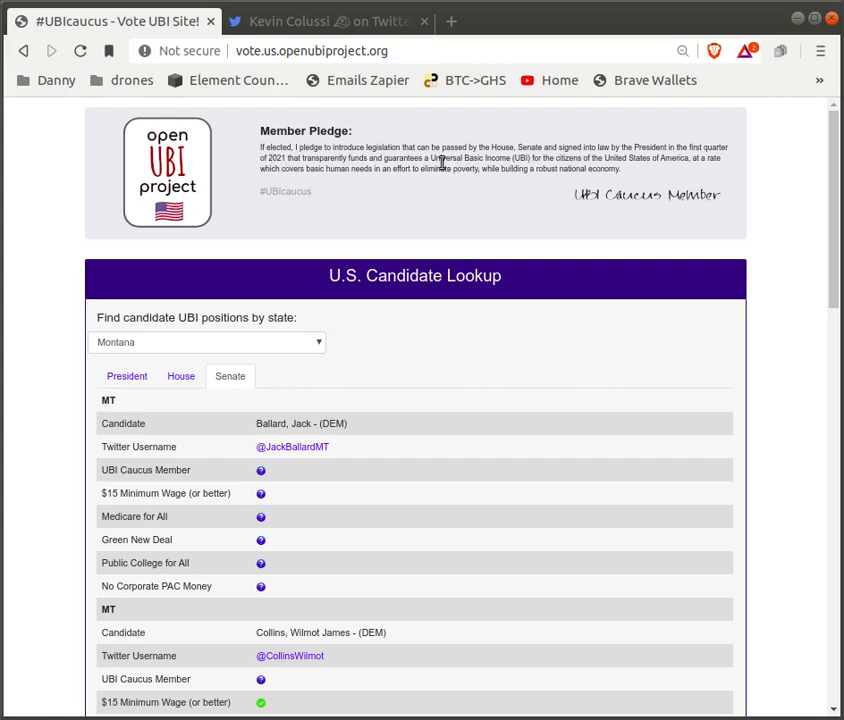
pyautogui.moveTo(528, 155)
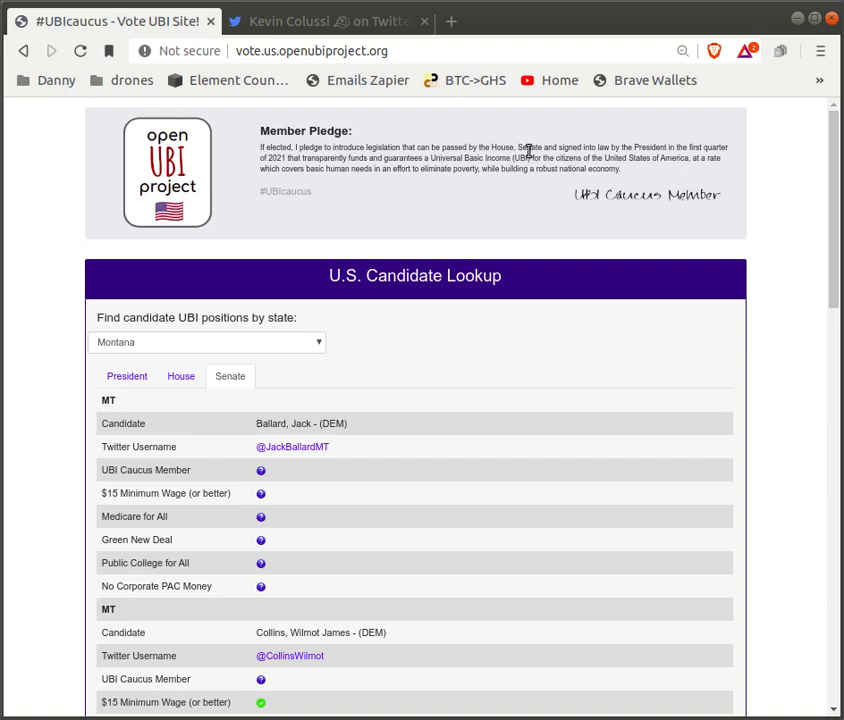
pyautogui.moveTo(648, 155)
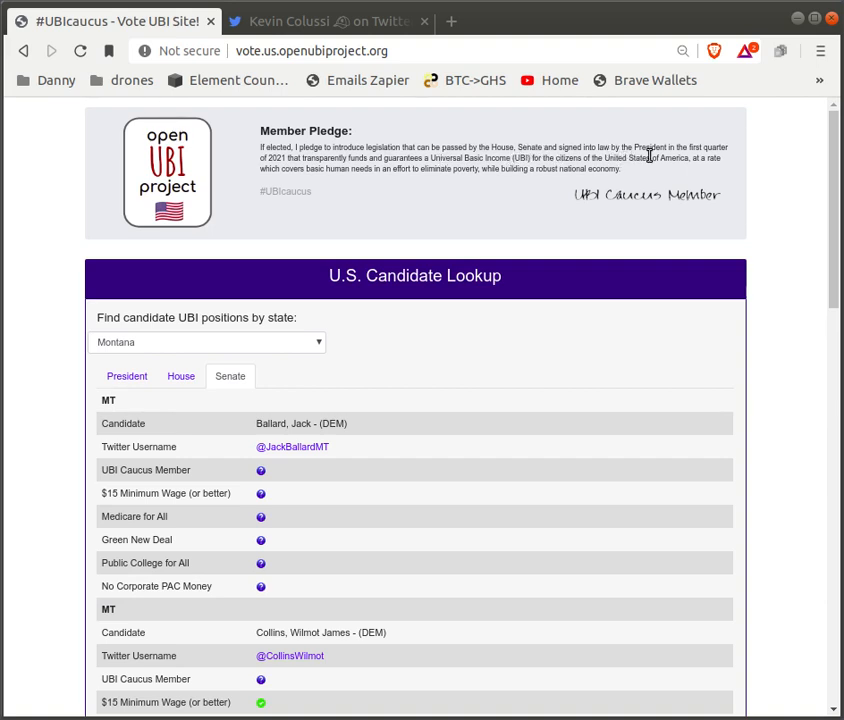
pyautogui.moveTo(678, 157)
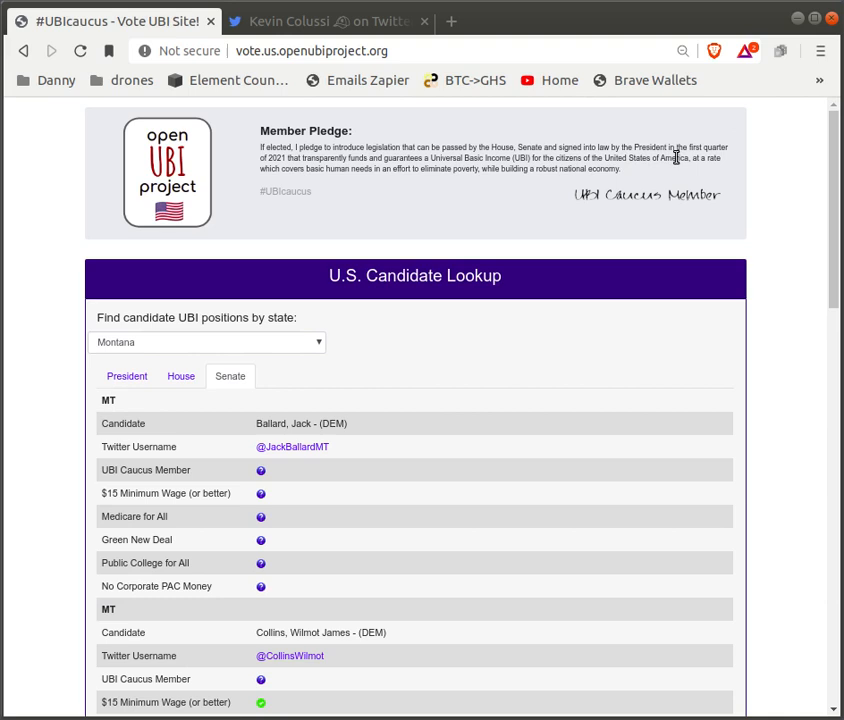
pyautogui.moveTo(128, 342)
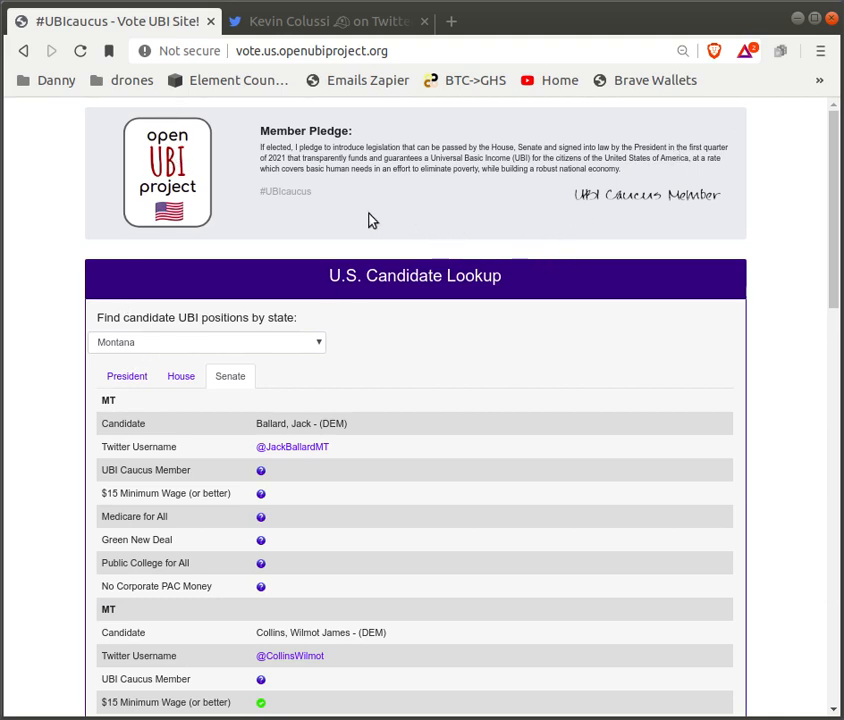
pyautogui.moveTo(297, 214)
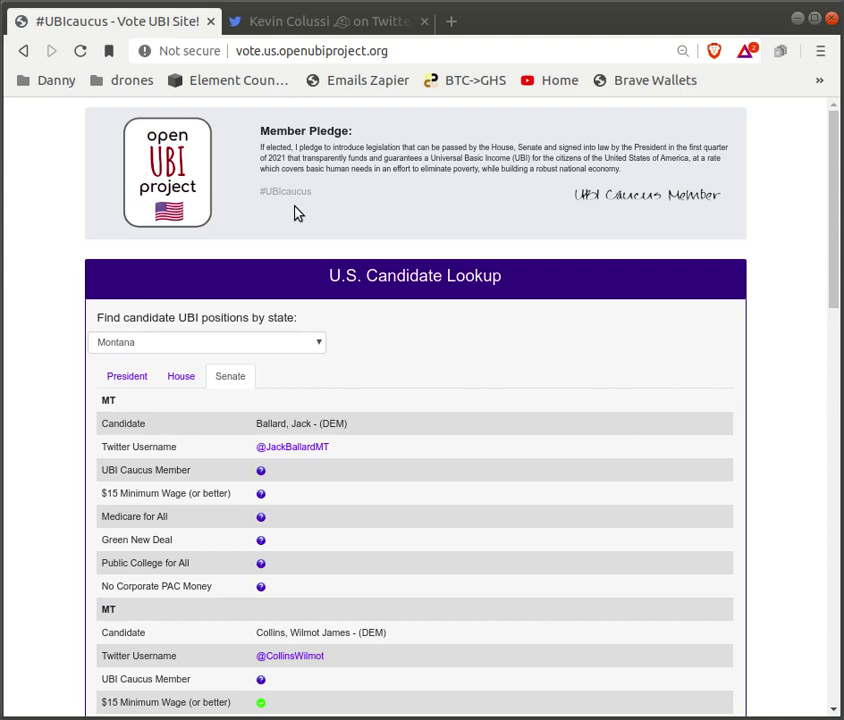
pyautogui.moveTo(85, 407)
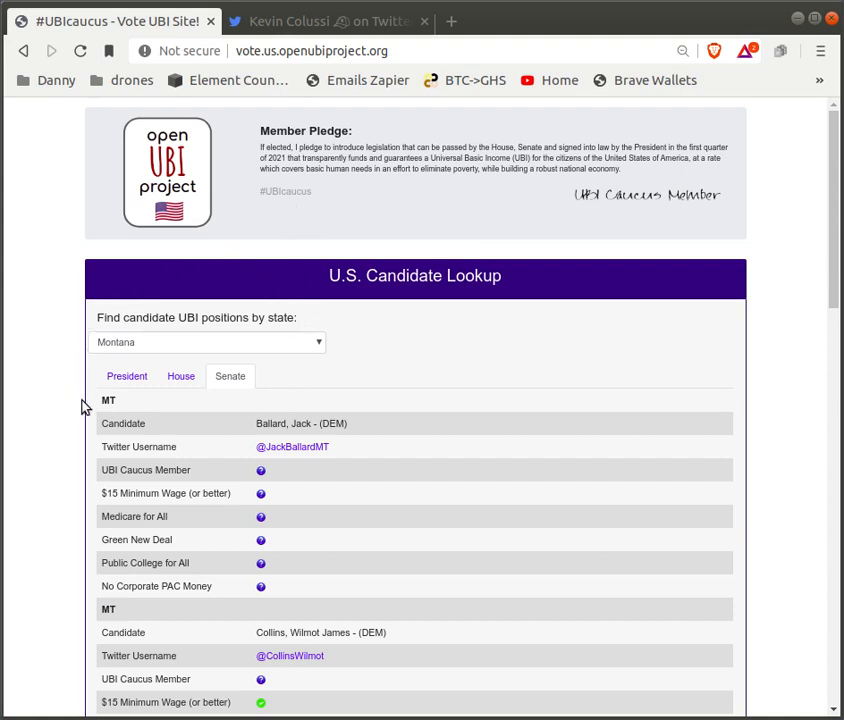
pyautogui.moveTo(431, 345)
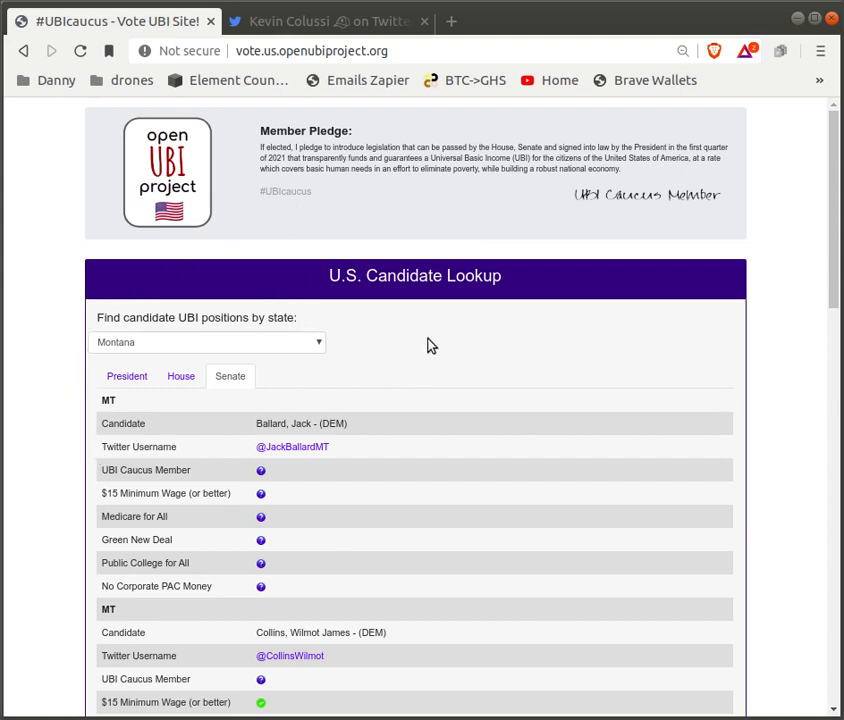
# - View presidential candidates, then Montana House candidates Joe Dooling and Greg Gianforte
pyautogui.click(207, 342)
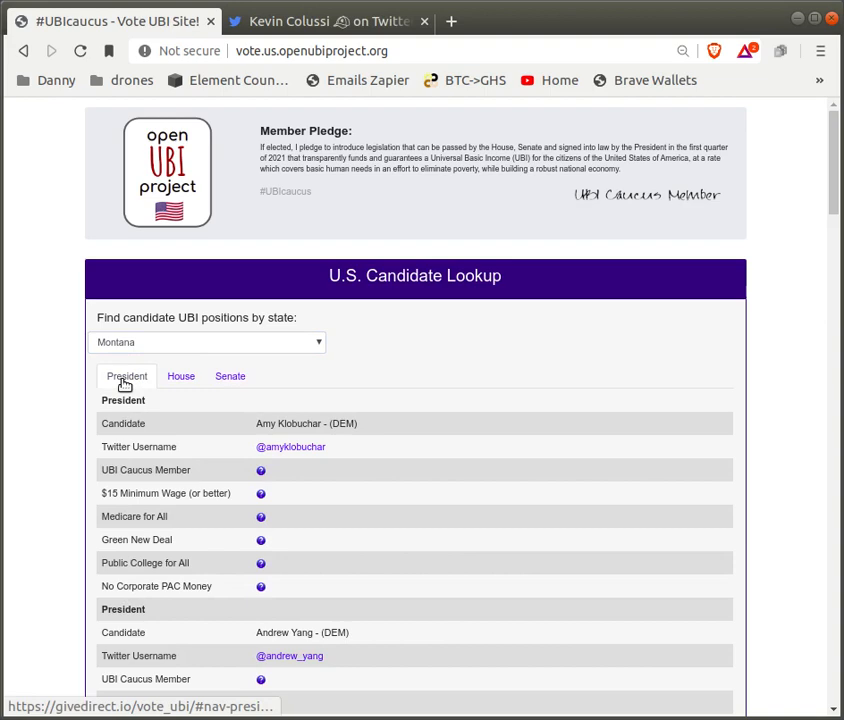
pyautogui.click(181, 376)
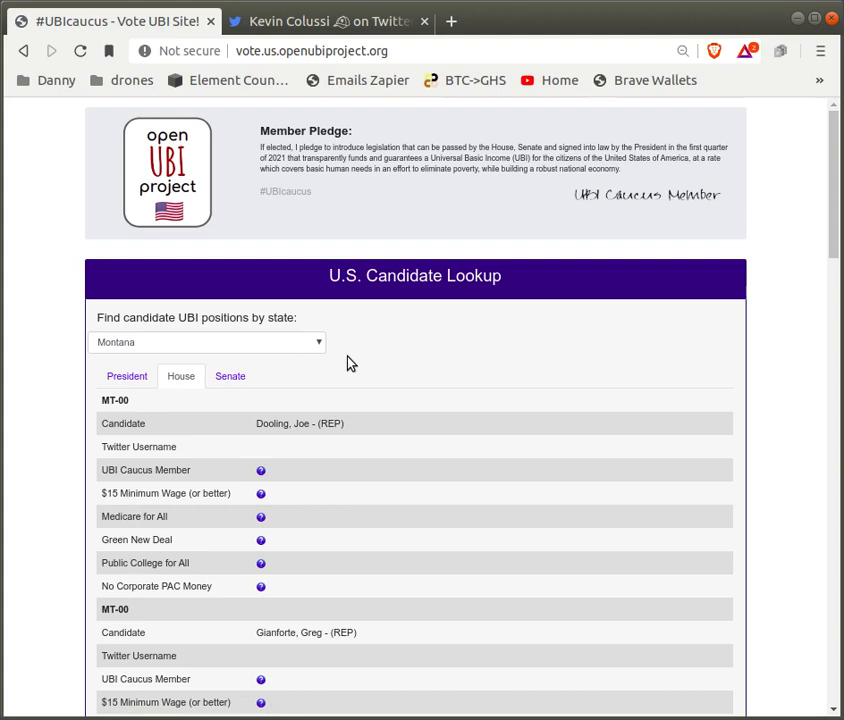
pyautogui.moveTo(278, 382)
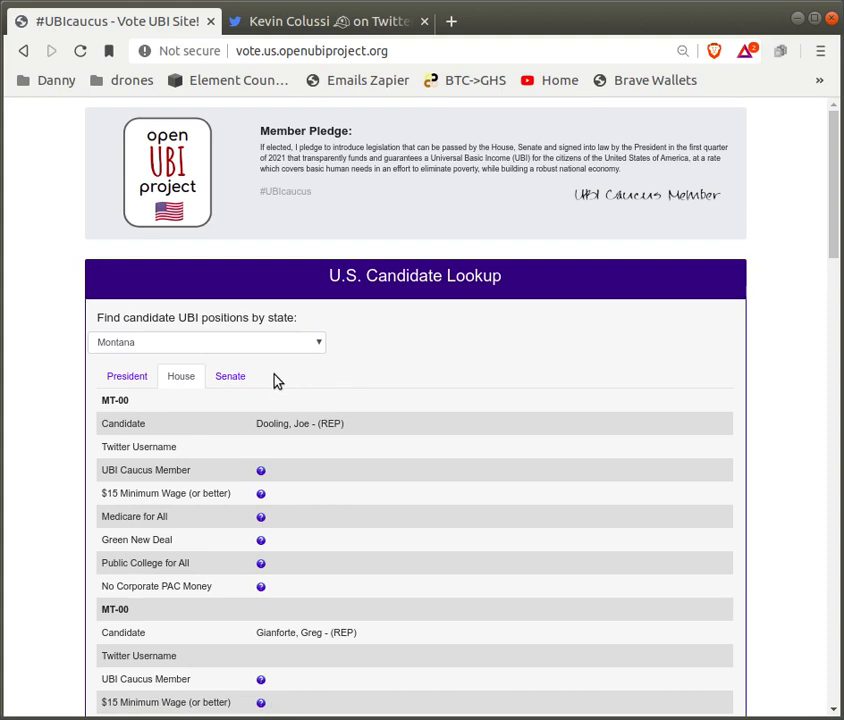
# - Return to Montana Senate candidates Jack Ballard and Wilmot James Collins
pyautogui.click(230, 375)
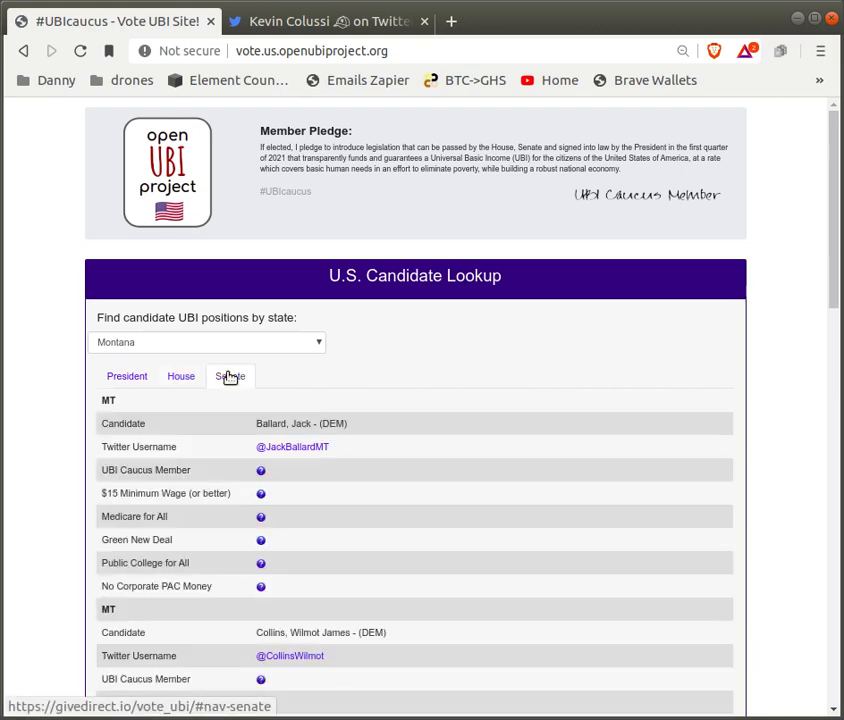
pyautogui.moveTo(490, 382)
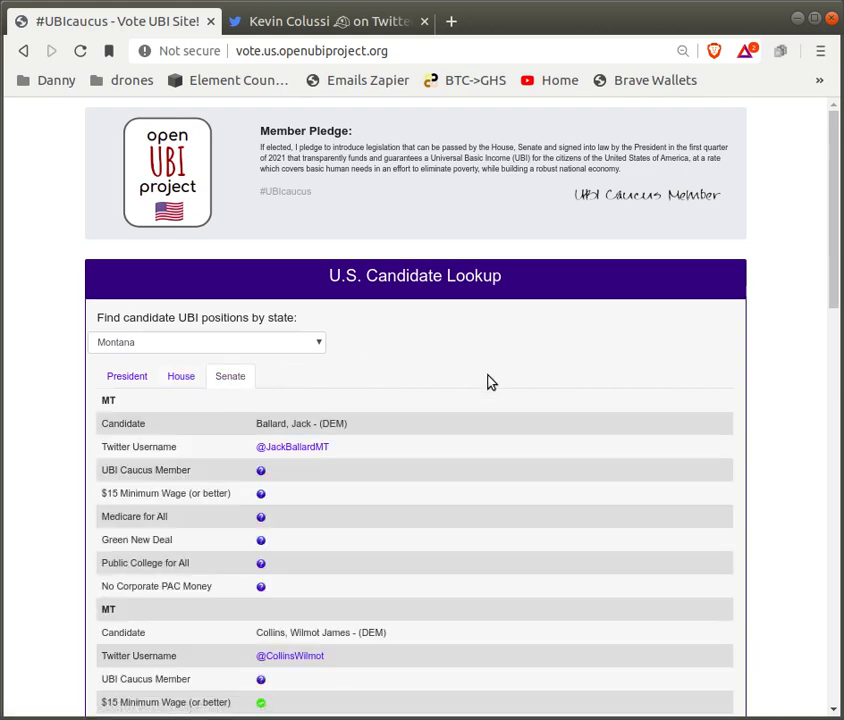
pyautogui.moveTo(345, 597)
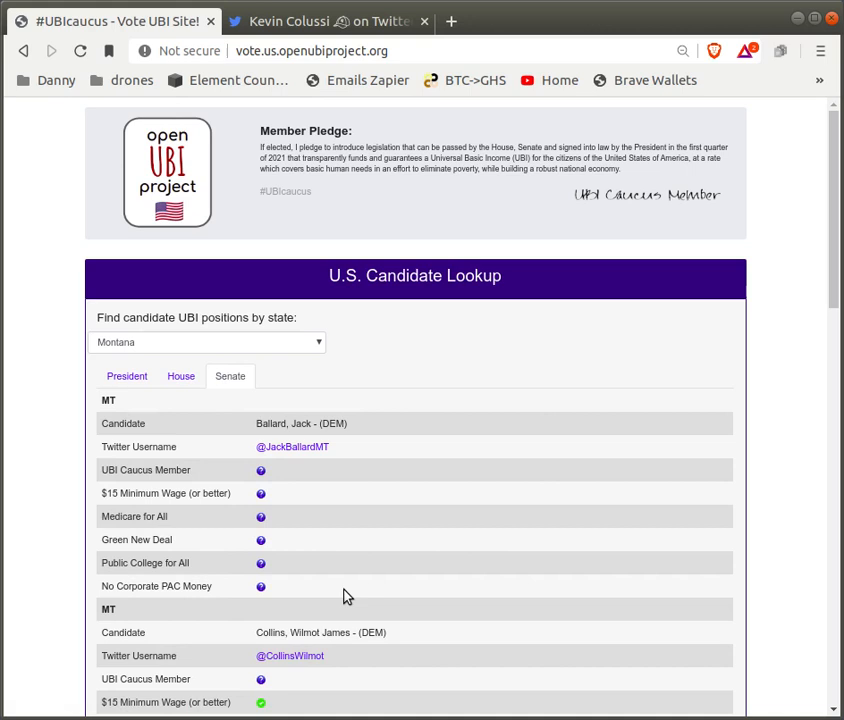
pyautogui.moveTo(260, 600)
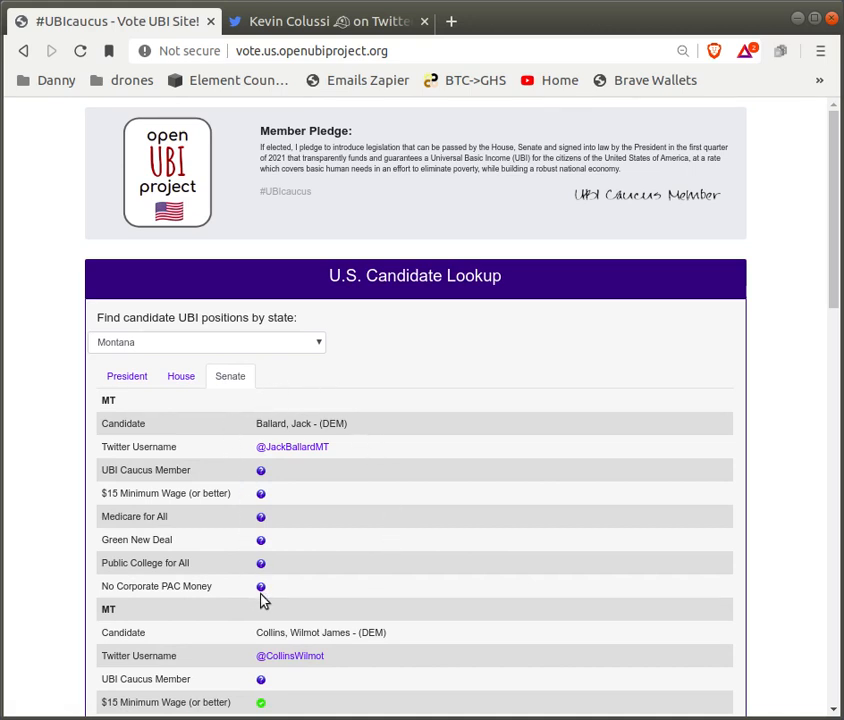
pyautogui.moveTo(290, 474)
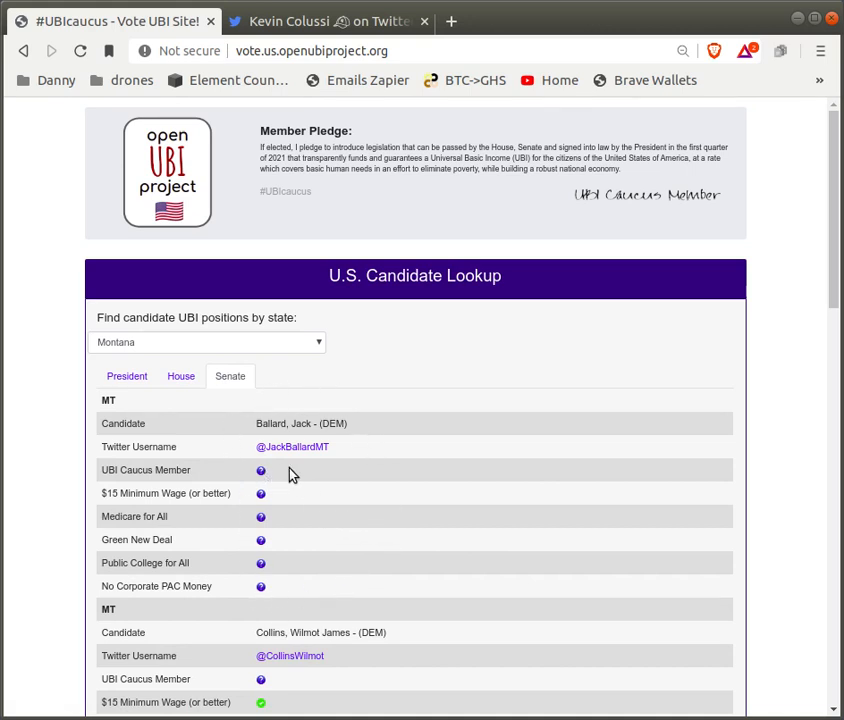
pyautogui.moveTo(323, 575)
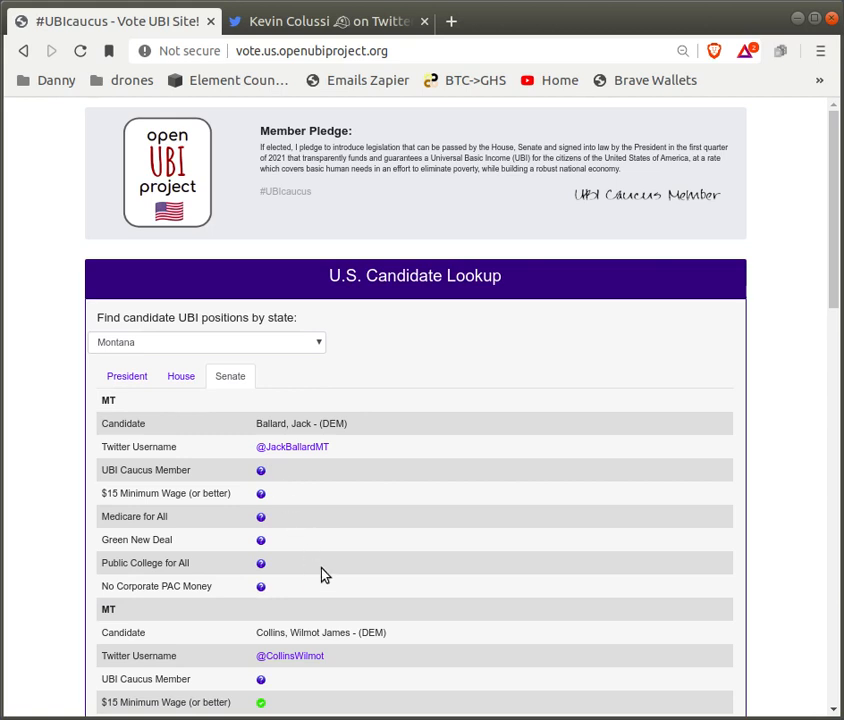
pyautogui.moveTo(400, 510)
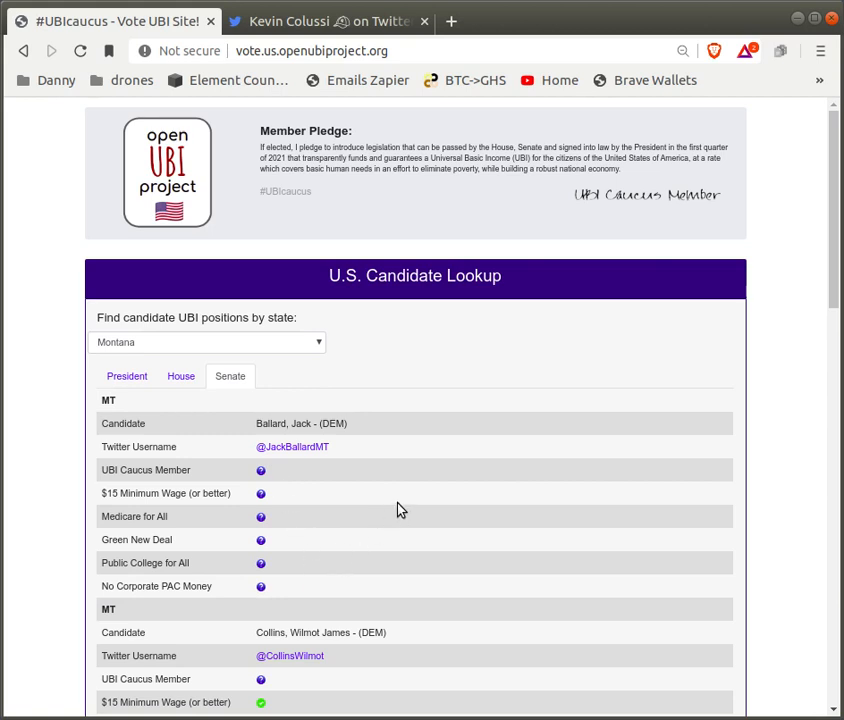
pyautogui.moveTo(292, 447)
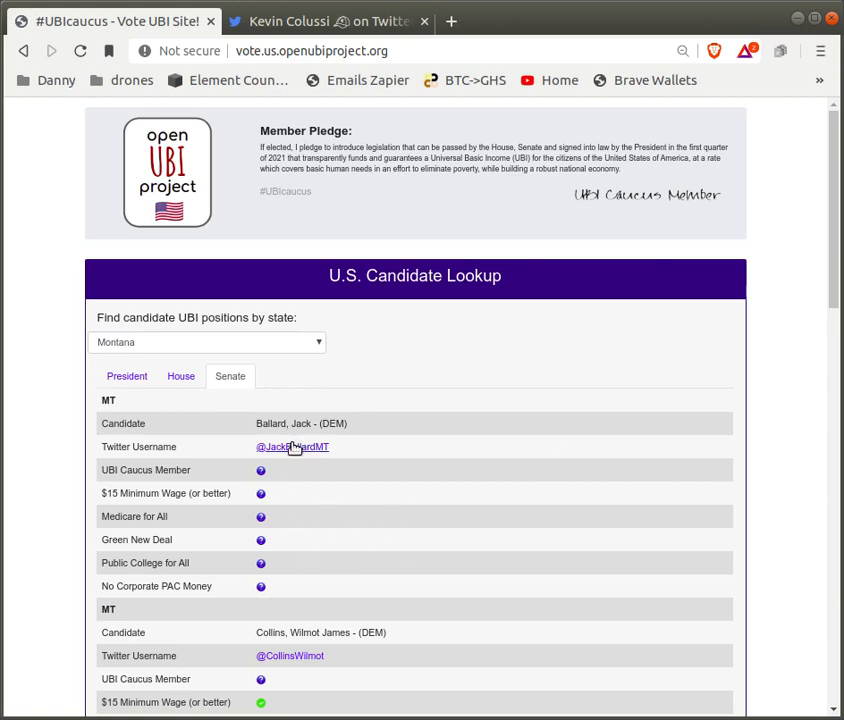
pyautogui.click(292, 446)
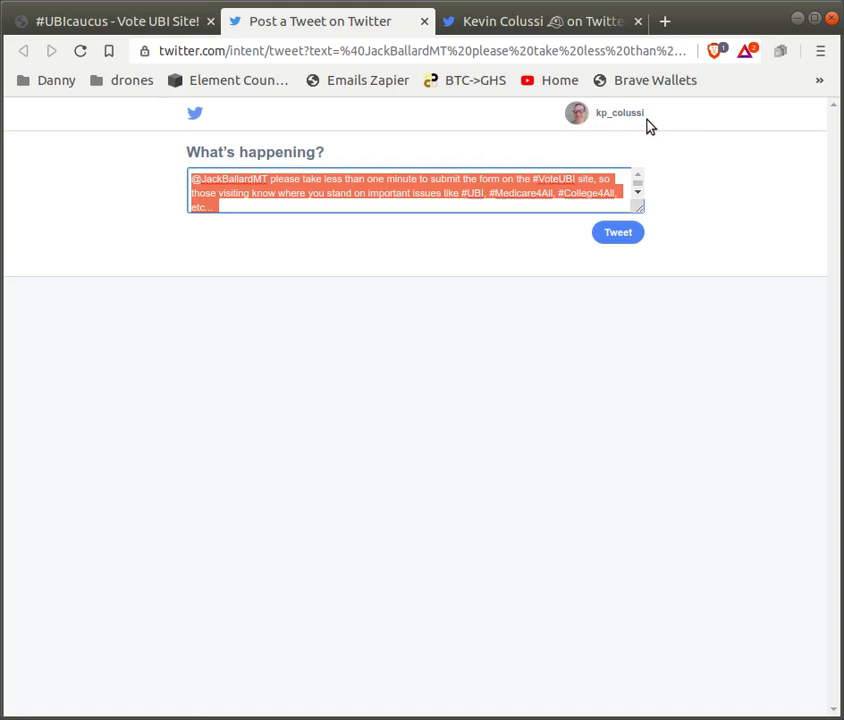
pyautogui.moveTo(358, 188)
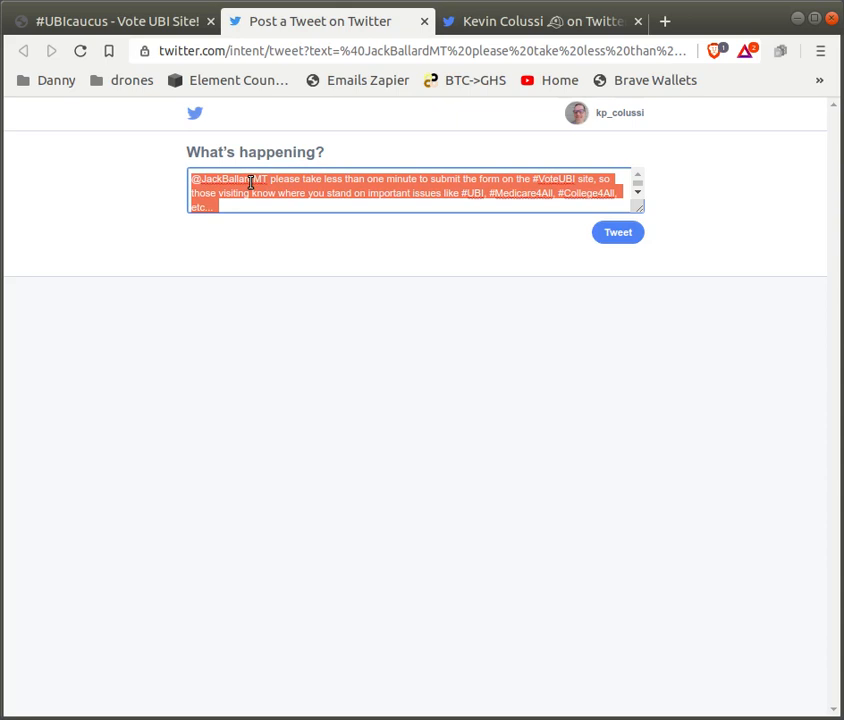
pyautogui.moveTo(441, 192)
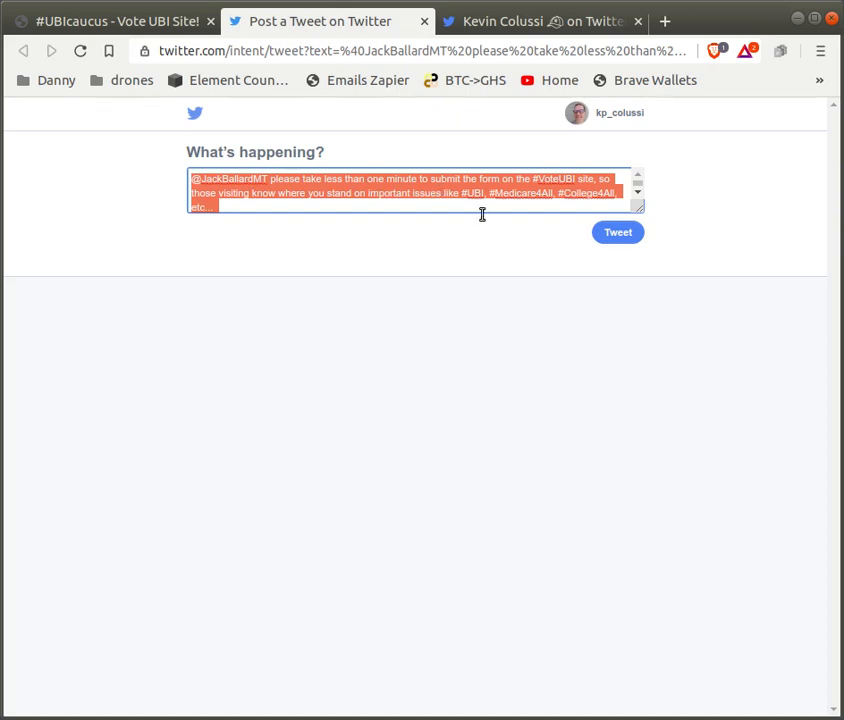
pyautogui.moveTo(546, 314)
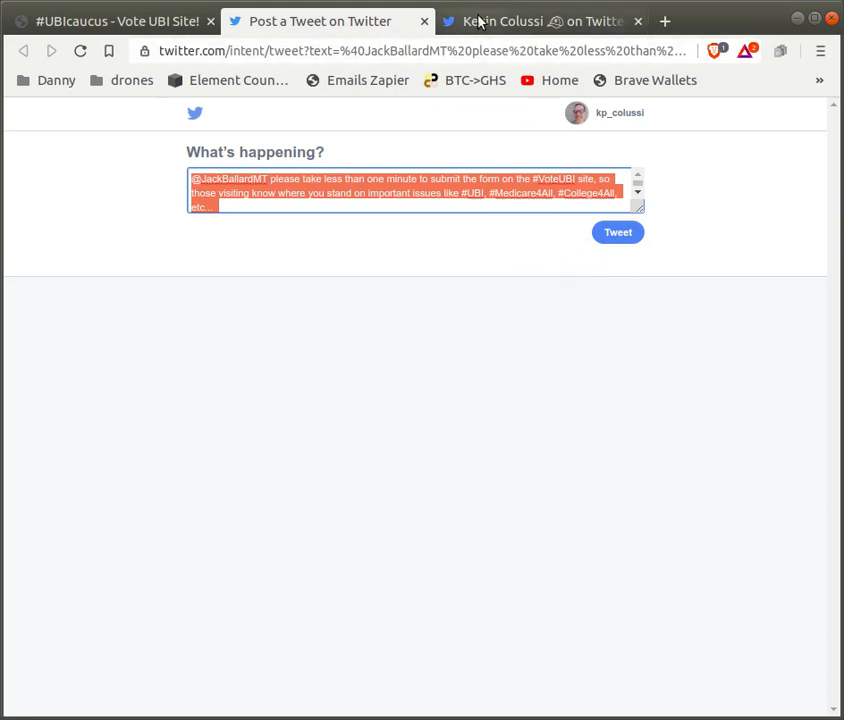
pyautogui.click(540, 21)
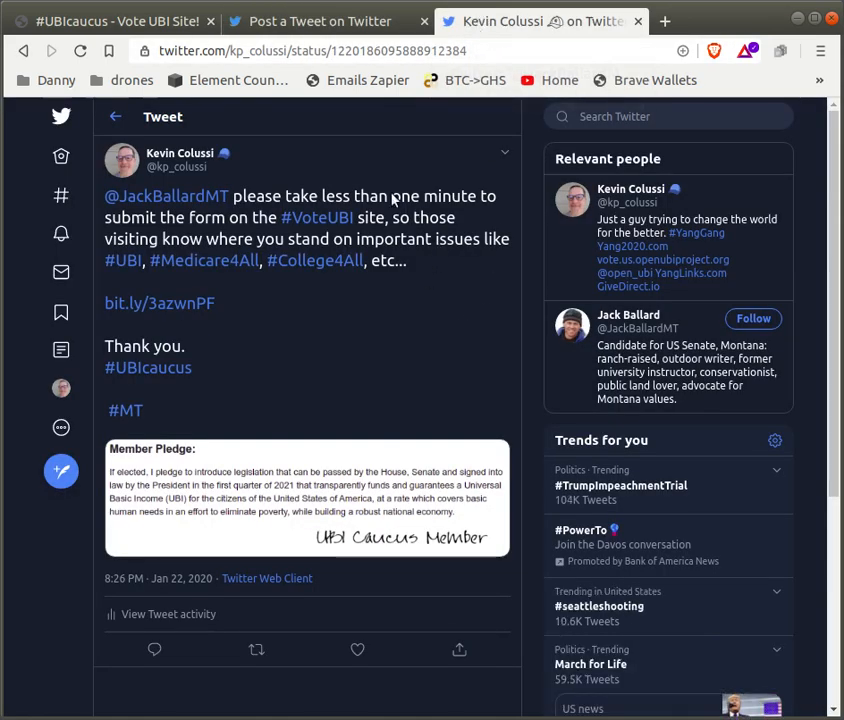
pyautogui.moveTo(230, 286)
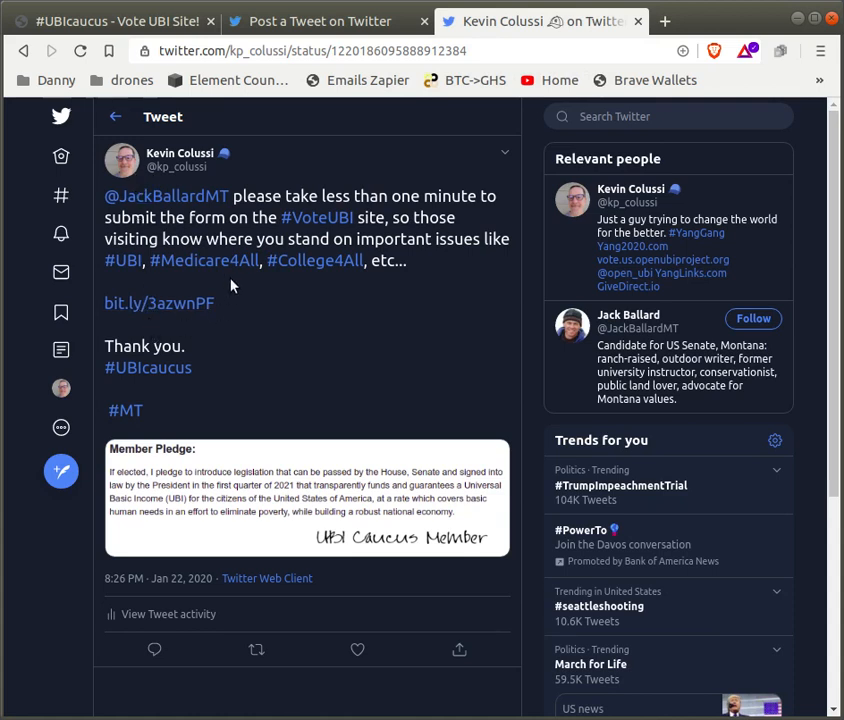
pyautogui.moveTo(307, 238)
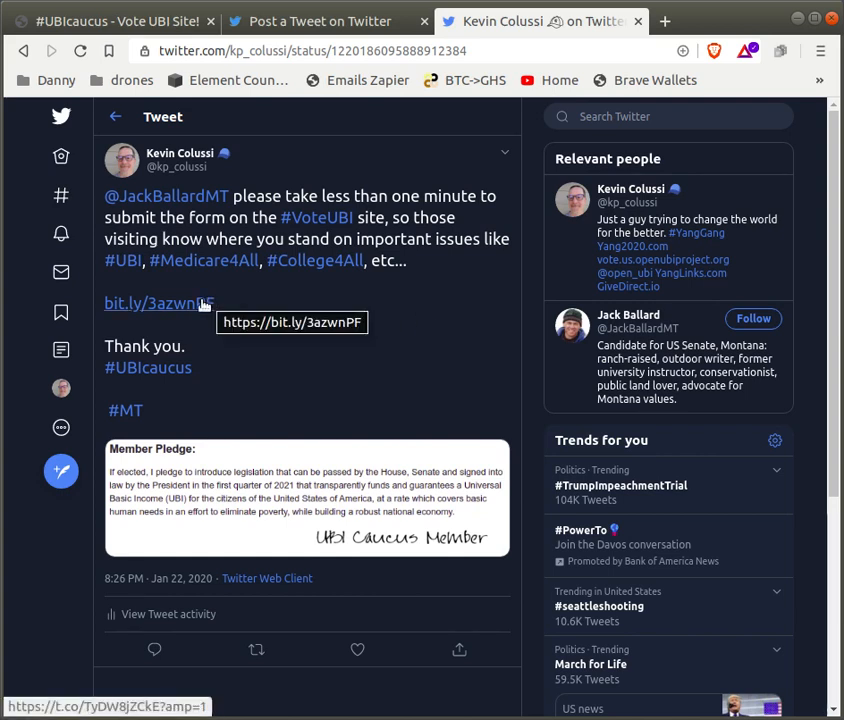
pyautogui.moveTo(195, 303)
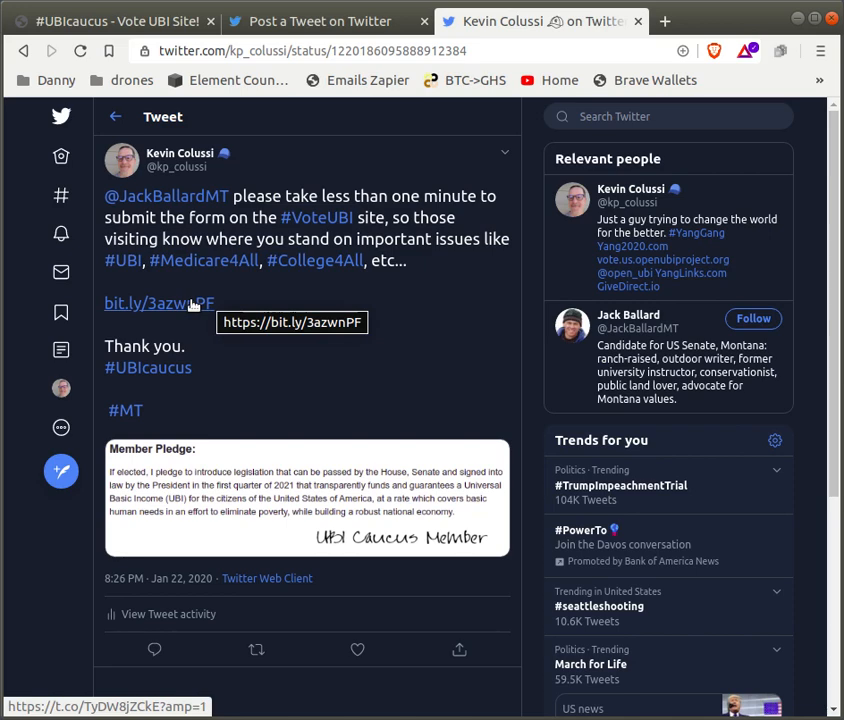
pyautogui.moveTo(150, 308)
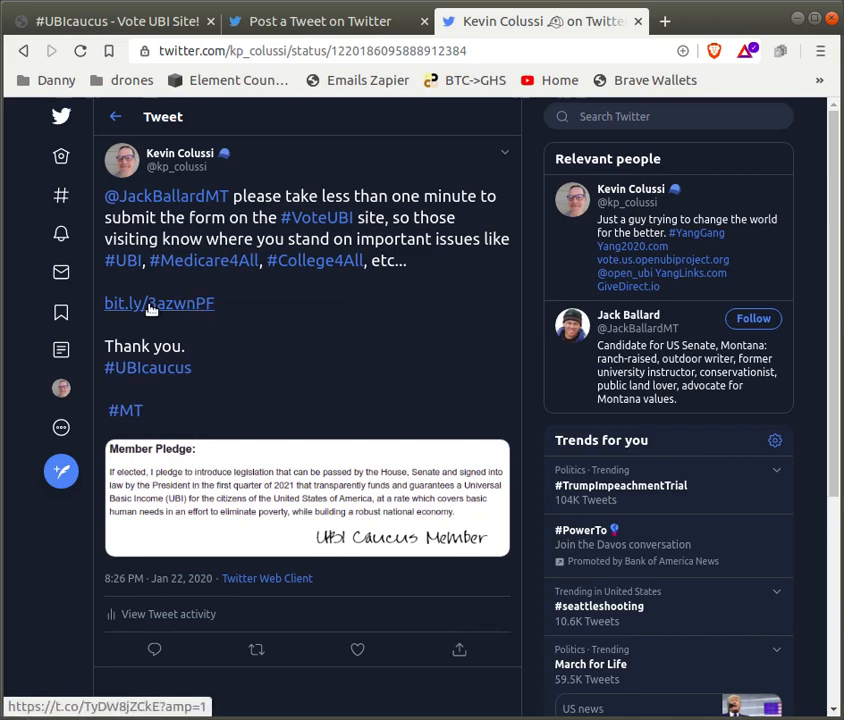
# - Follow the tweet's bit.ly link to the Google Forms Candidate Response Form
pyautogui.click(159, 303)
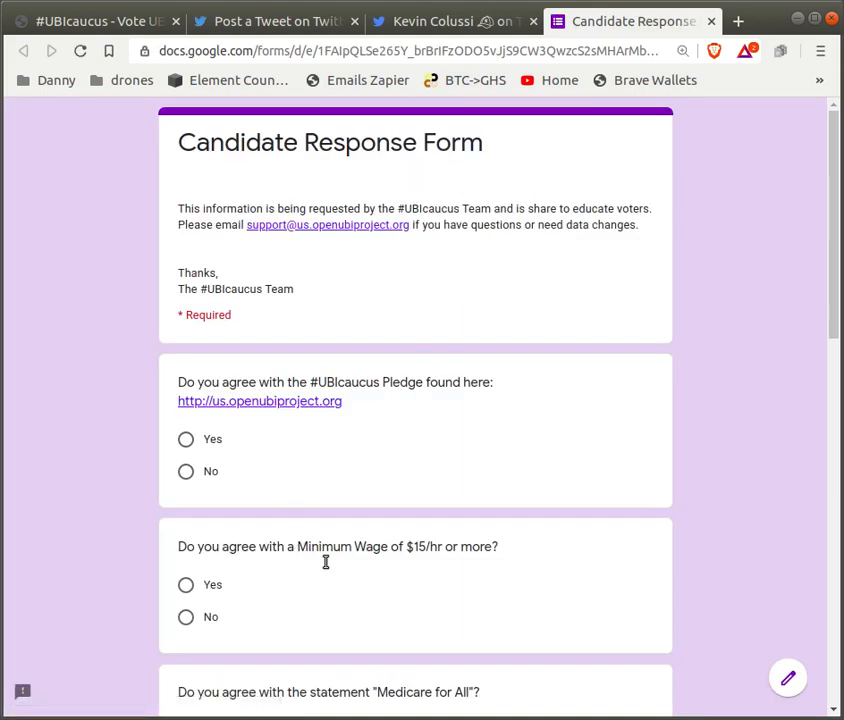
pyautogui.moveTo(630, 410)
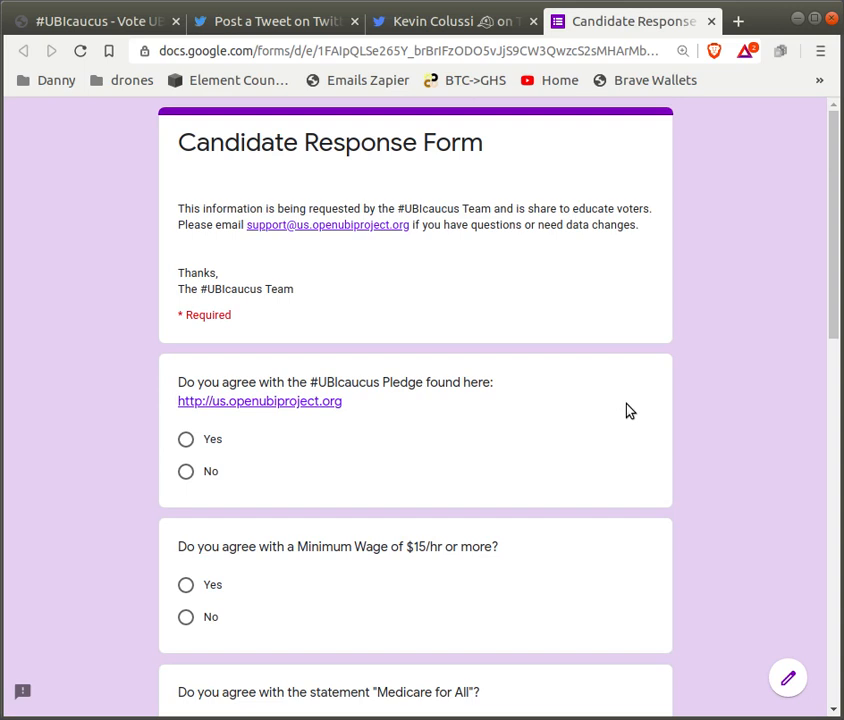
pyautogui.moveTo(615, 348)
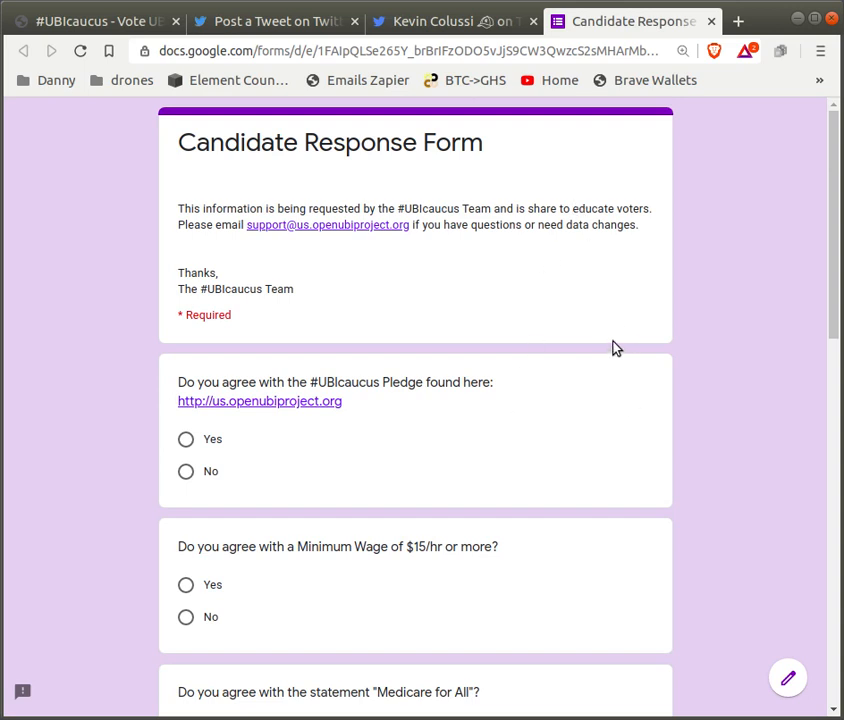
pyautogui.moveTo(544, 338)
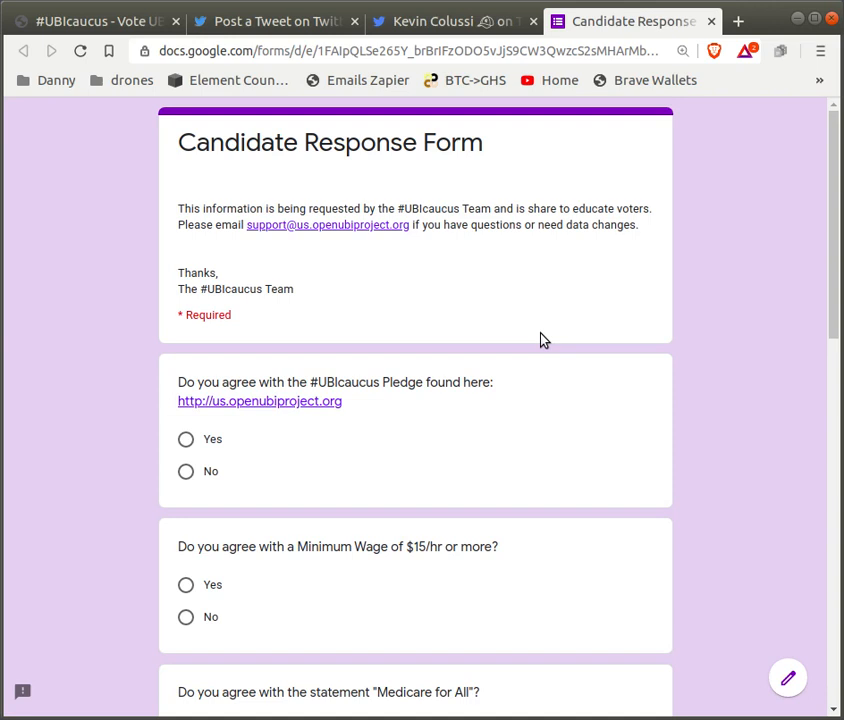
pyautogui.moveTo(529, 302)
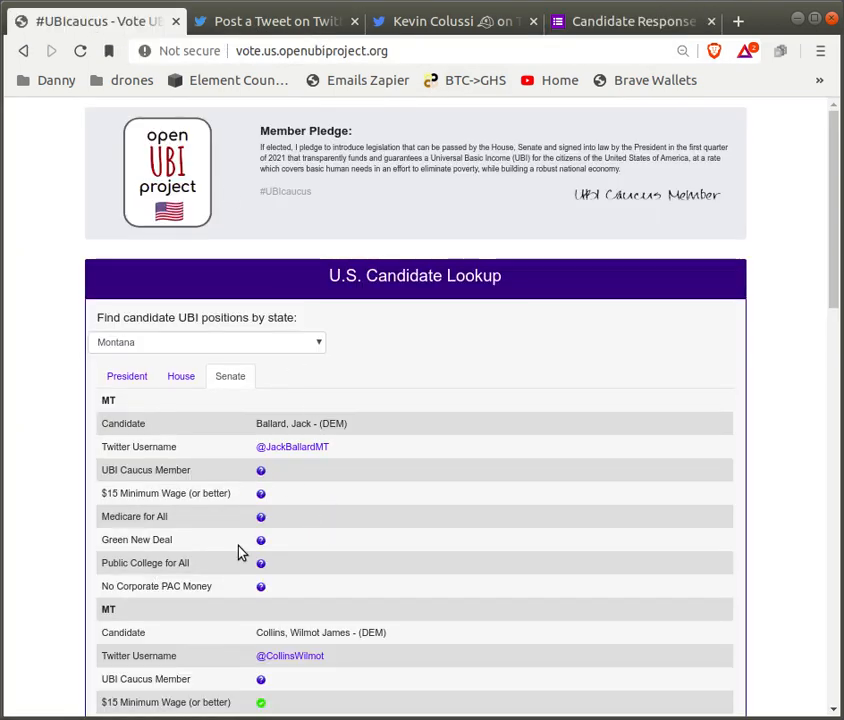
pyautogui.moveTo(730, 387)
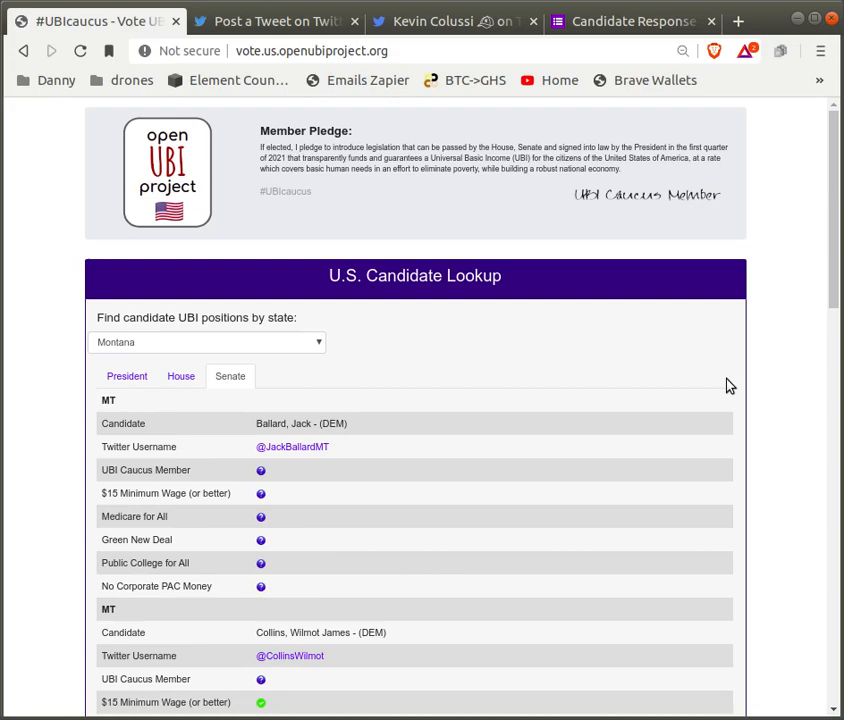
# - Scroll through the Montana Senate results down to Michael Chantry Knoles, then back to the top
pyautogui.scroll(-3)
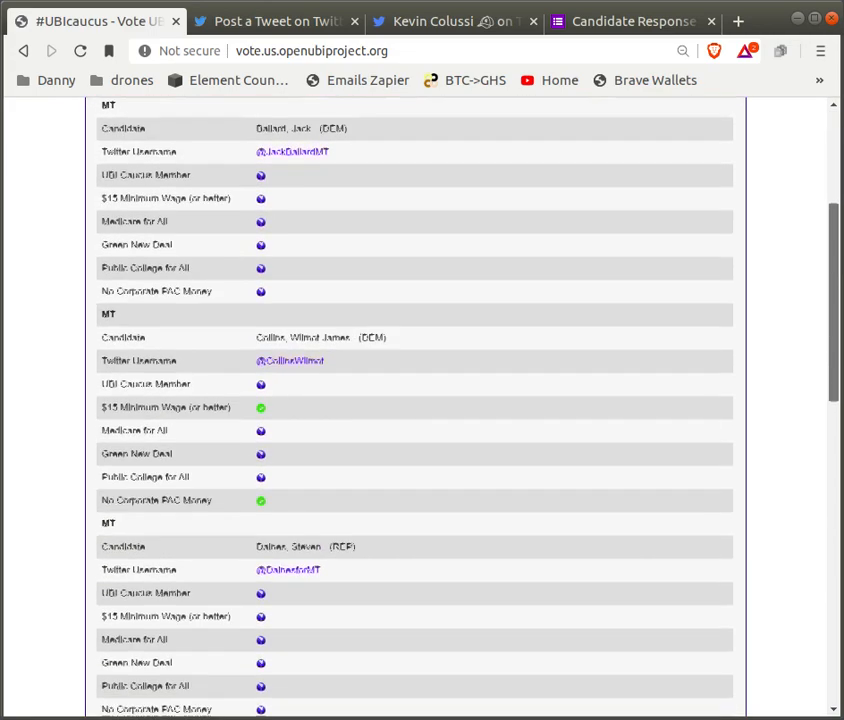
pyautogui.scroll(-3)
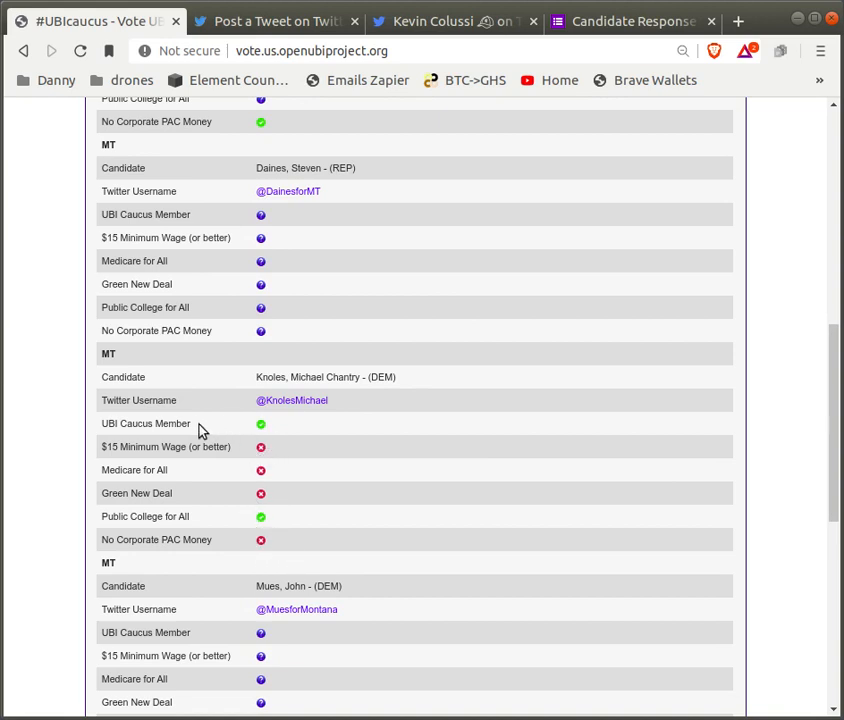
pyautogui.moveTo(197, 553)
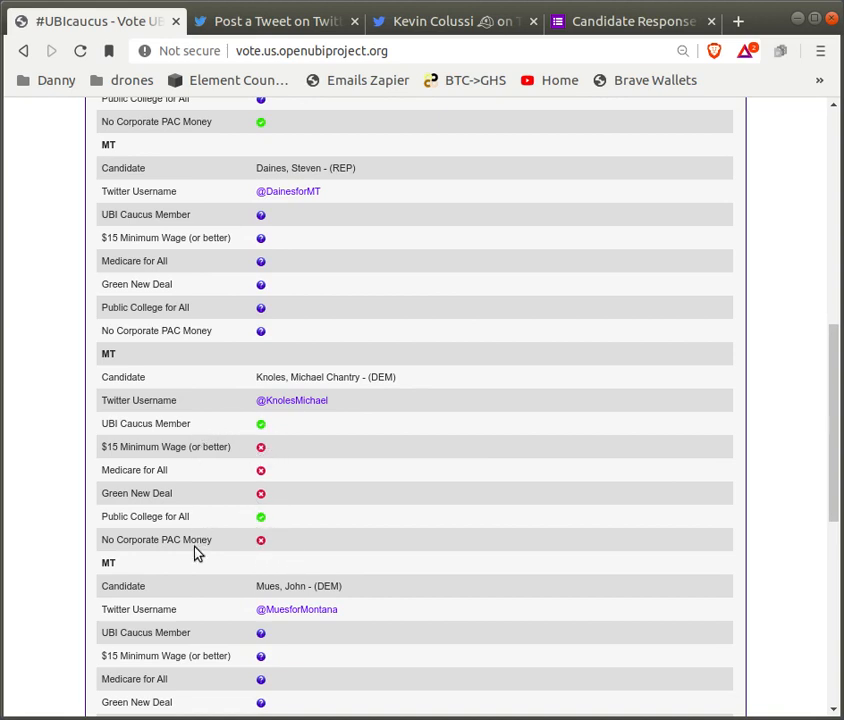
pyautogui.moveTo(385, 441)
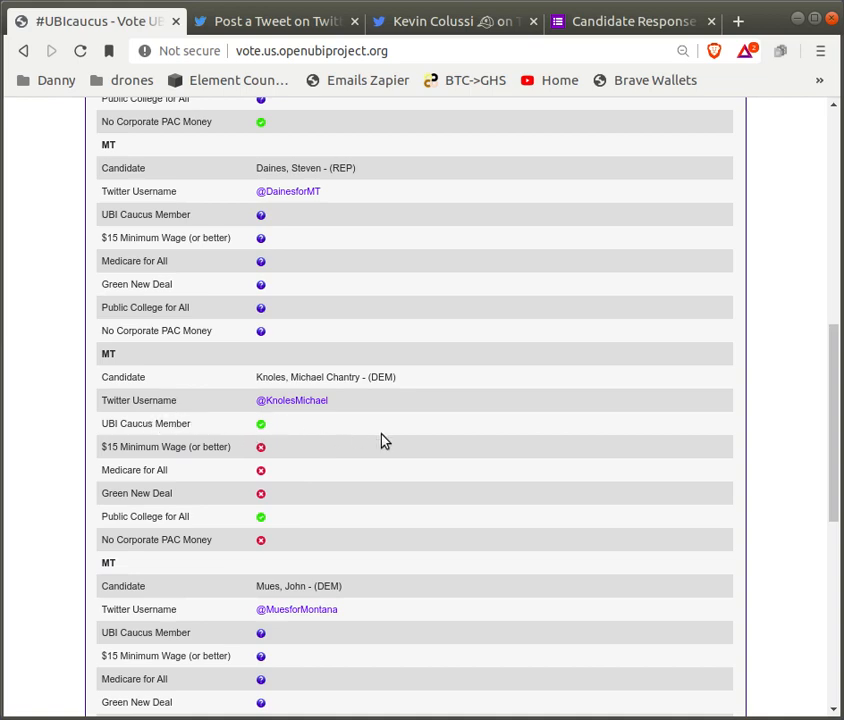
pyautogui.moveTo(836, 476)
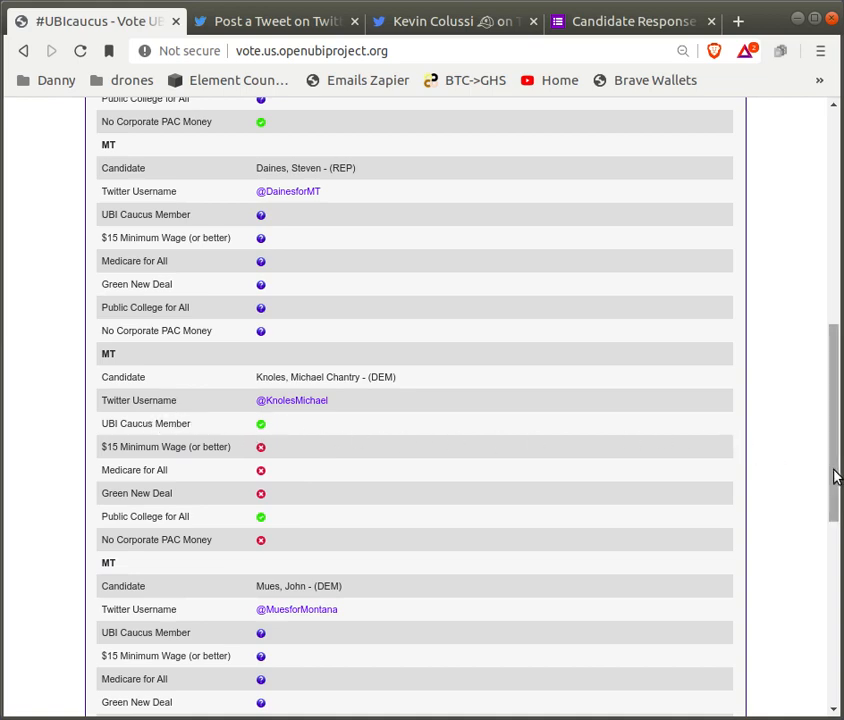
pyautogui.scroll(3)
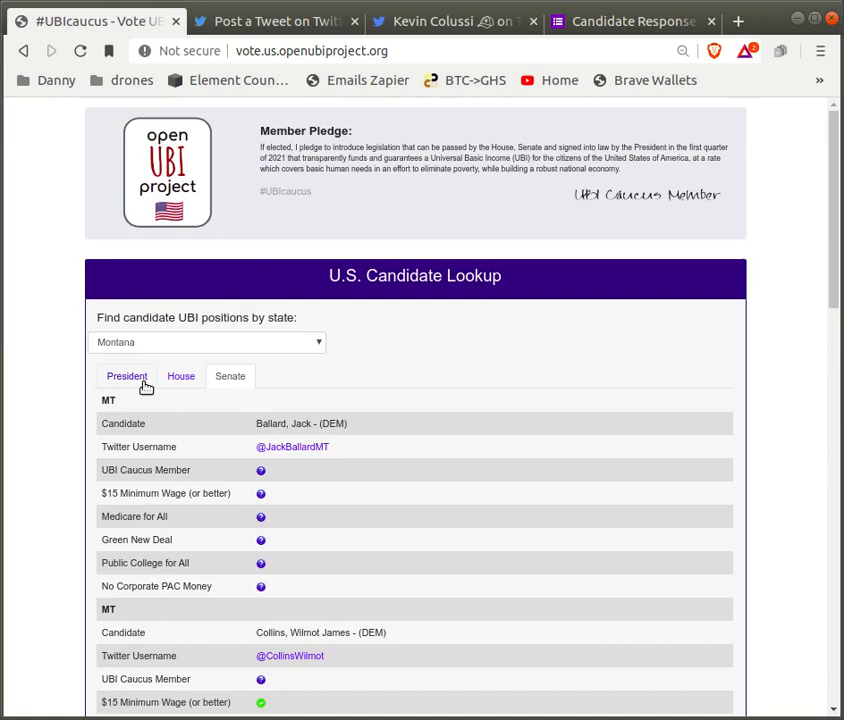
# - Show presidential candidates, briefly highlighting Andrew Yang's entry, and scroll the list
pyautogui.click(126, 376)
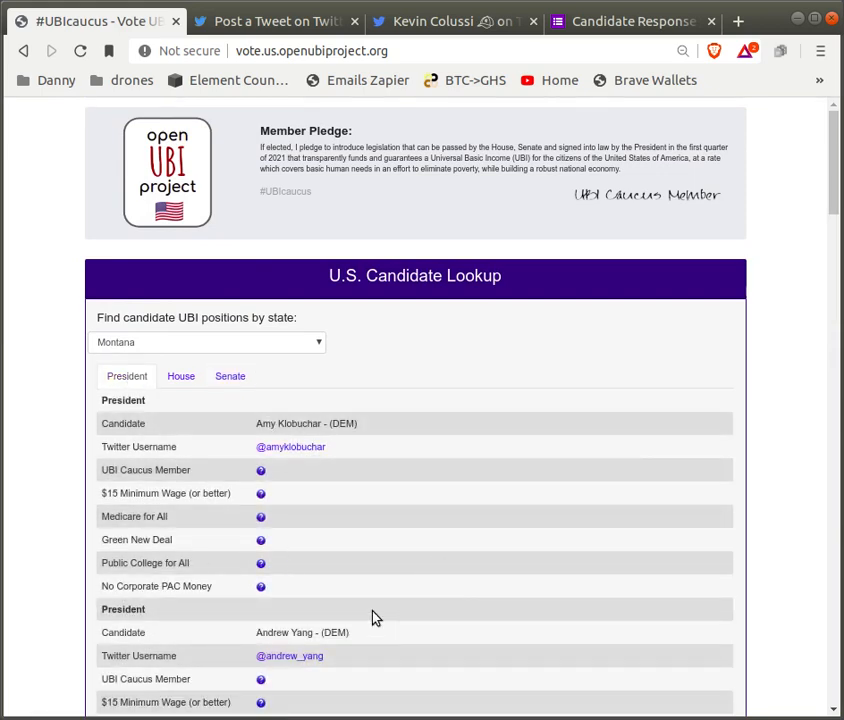
pyautogui.doubleClick(300, 632)
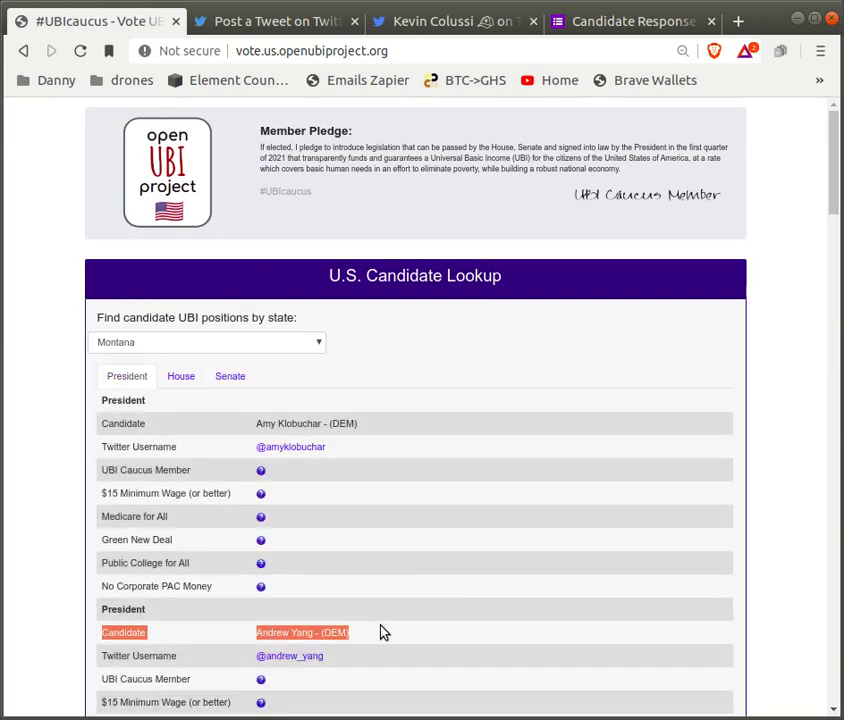
pyautogui.click(400, 632)
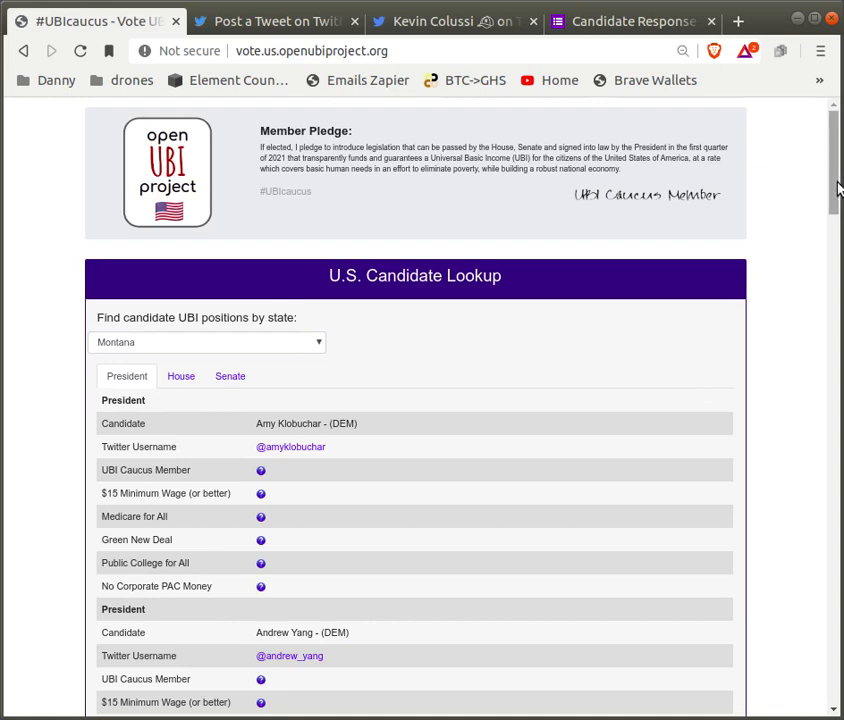
pyautogui.scroll(-3)
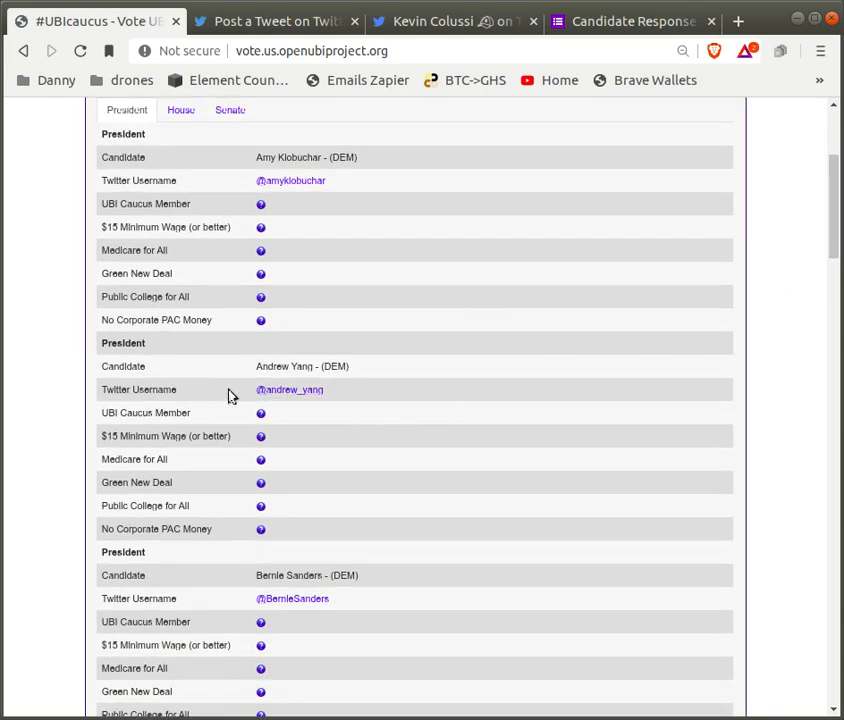
pyautogui.moveTo(308, 528)
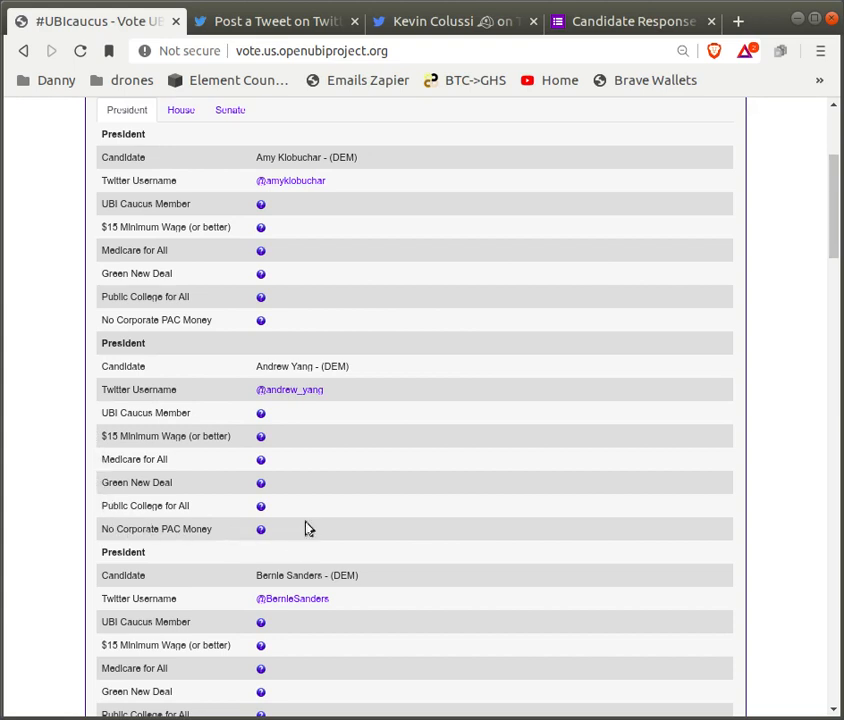
pyautogui.moveTo(291, 416)
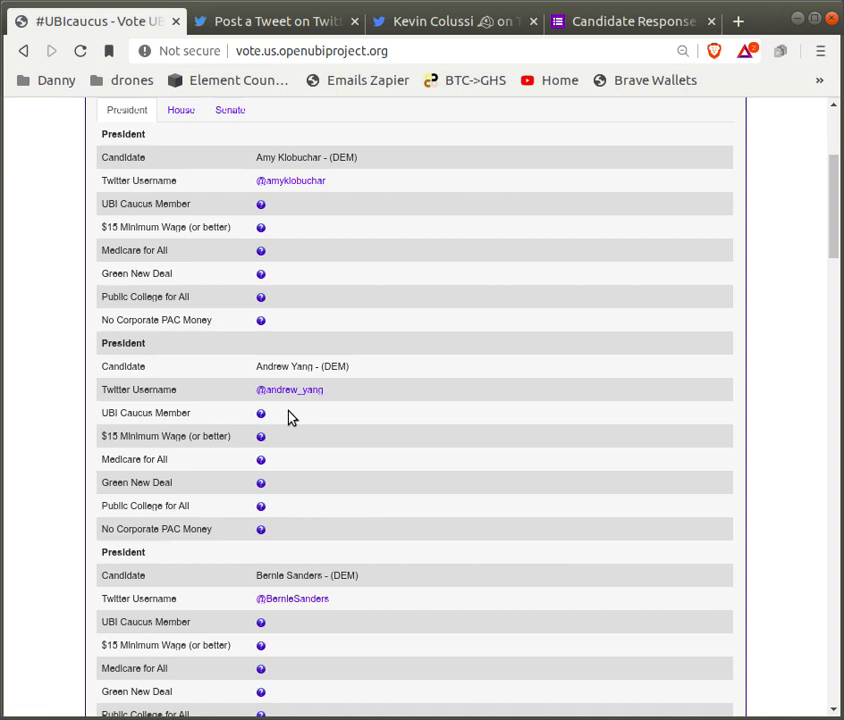
pyautogui.moveTo(197, 458)
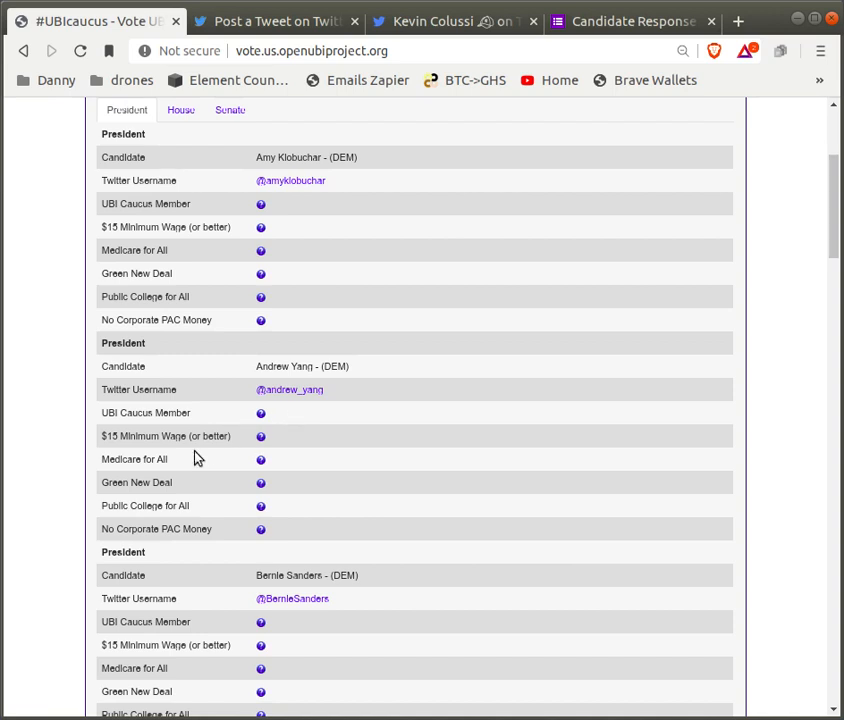